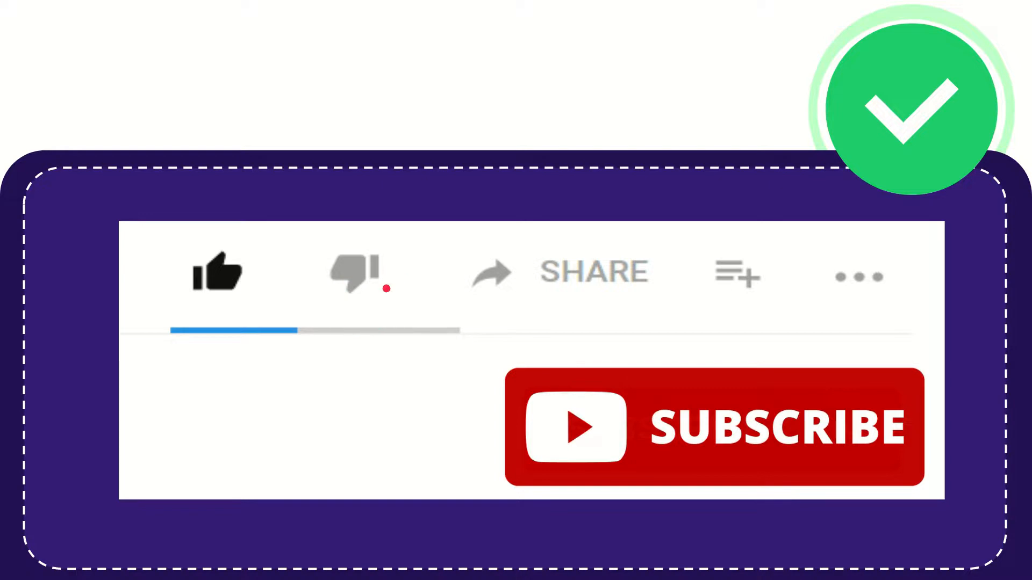
left_click(355, 276)
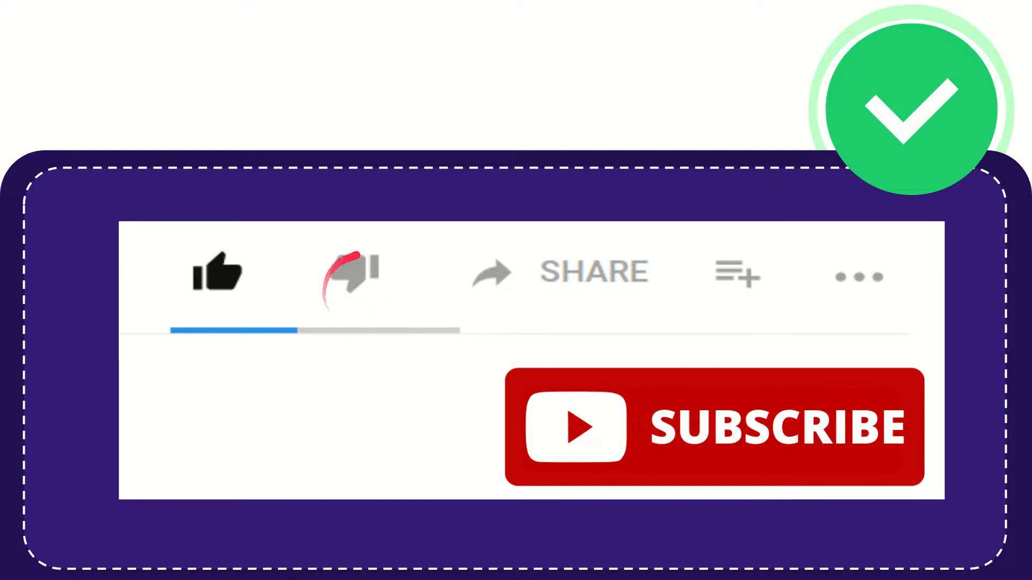